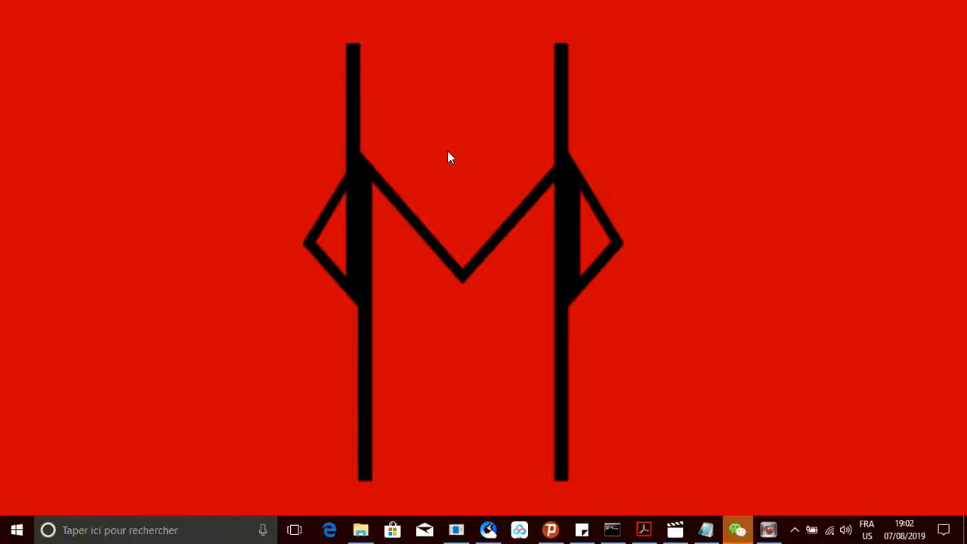
pyautogui.moveTo(641, 459)
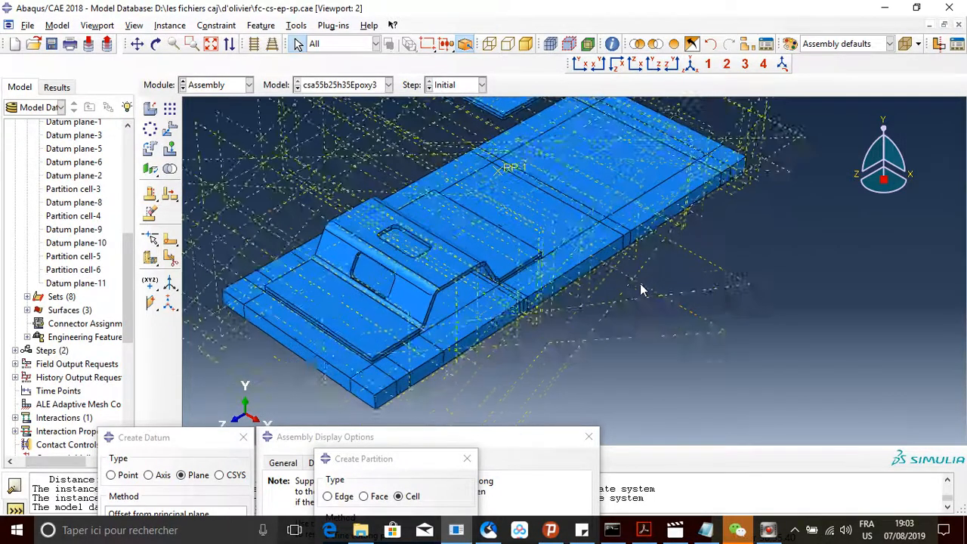
# Zoom out until both parts and all datum planes of the assembly are visible.
pyautogui.moveTo(642, 290); pyautogui.dragTo(454, 286)
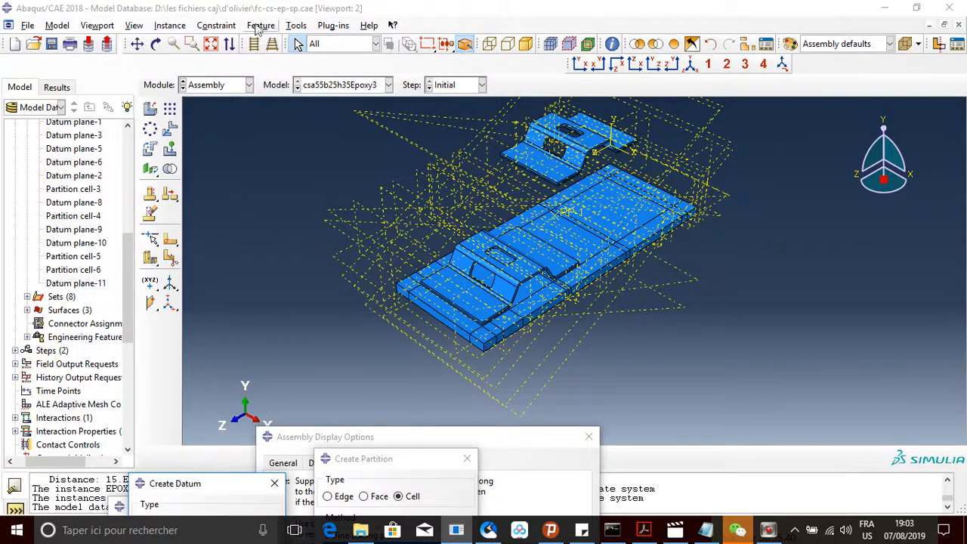
pyautogui.moveTo(216, 25)
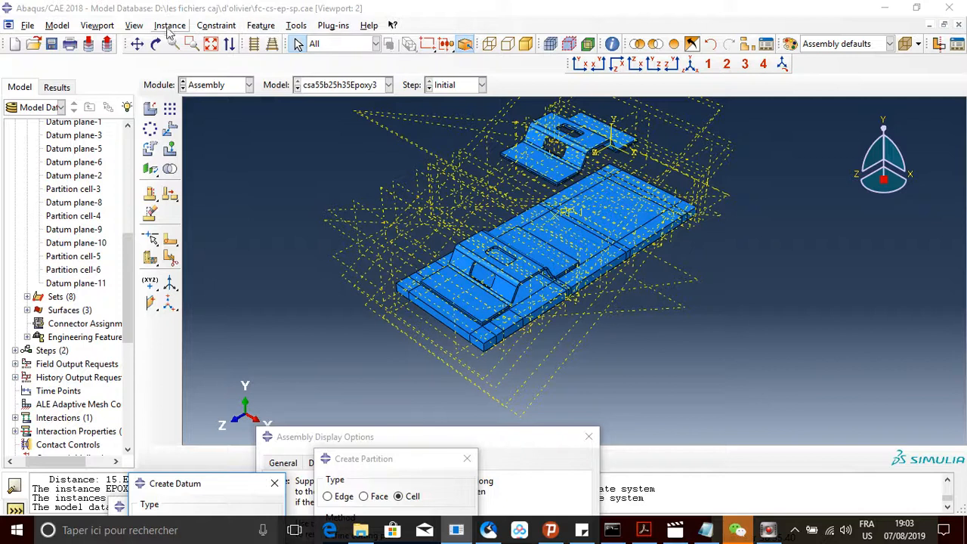
# Uncheck Show datum planes in Assembly Display Options and apply, leaving parts and RP-1 visible.
pyautogui.click(134, 25)
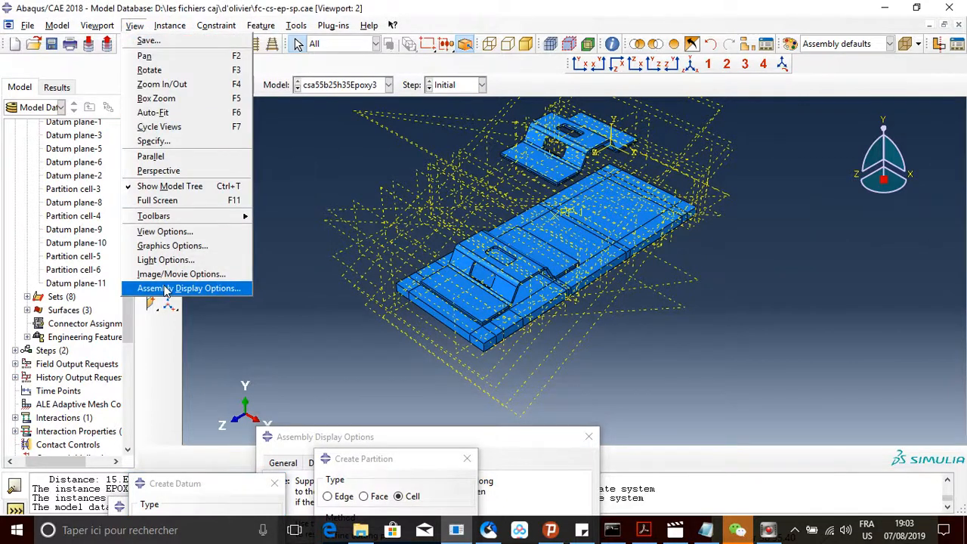
pyautogui.click(187, 288)
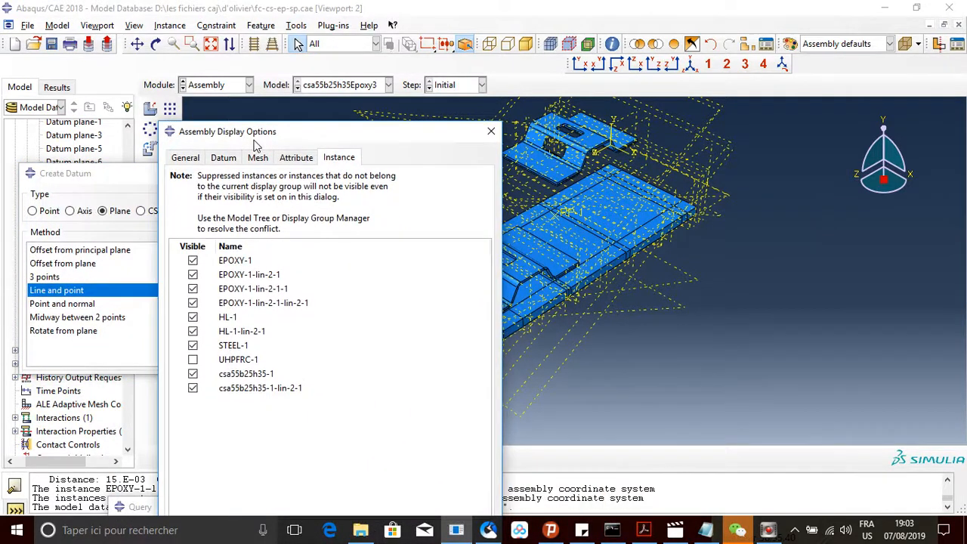
pyautogui.click(222, 158)
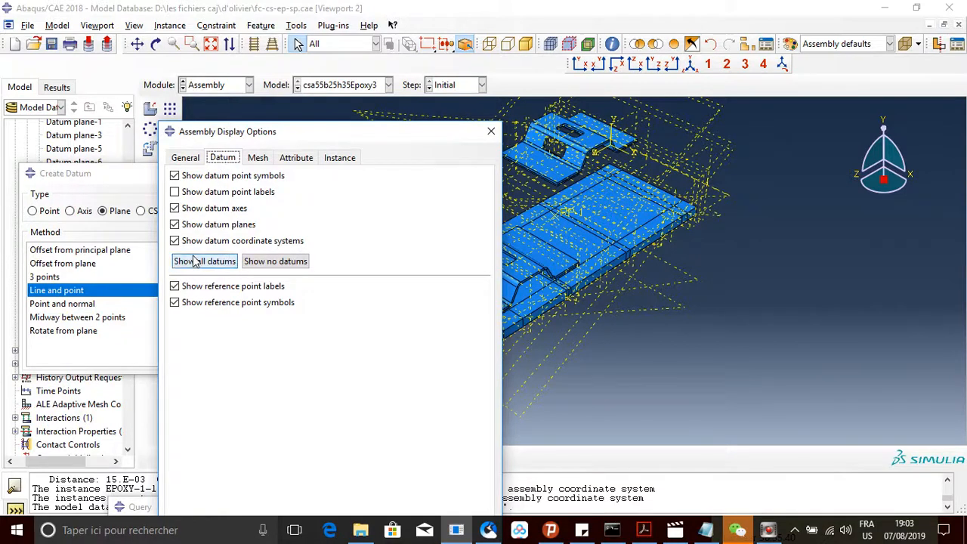
pyautogui.click(175, 225)
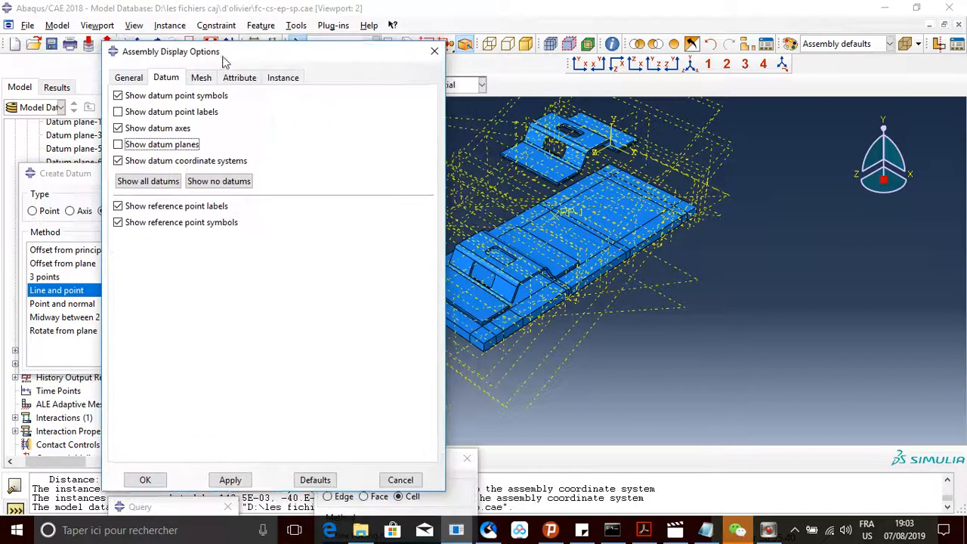
pyautogui.click(118, 144)
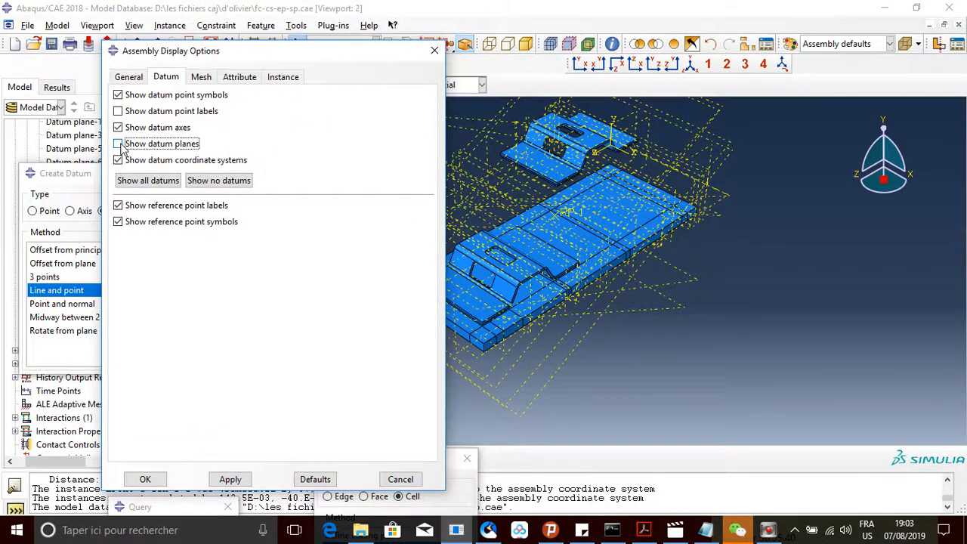
pyautogui.click(118, 144)
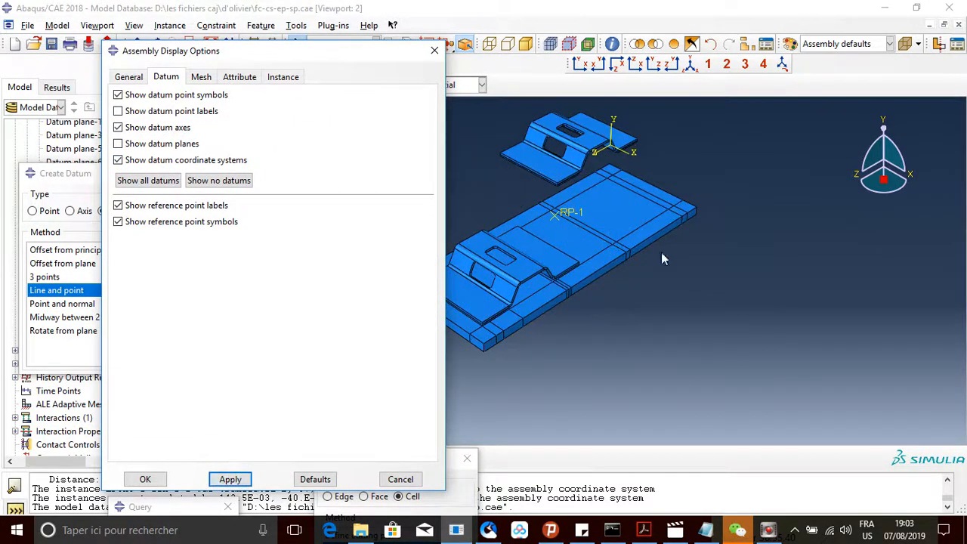
pyautogui.click(230, 479)
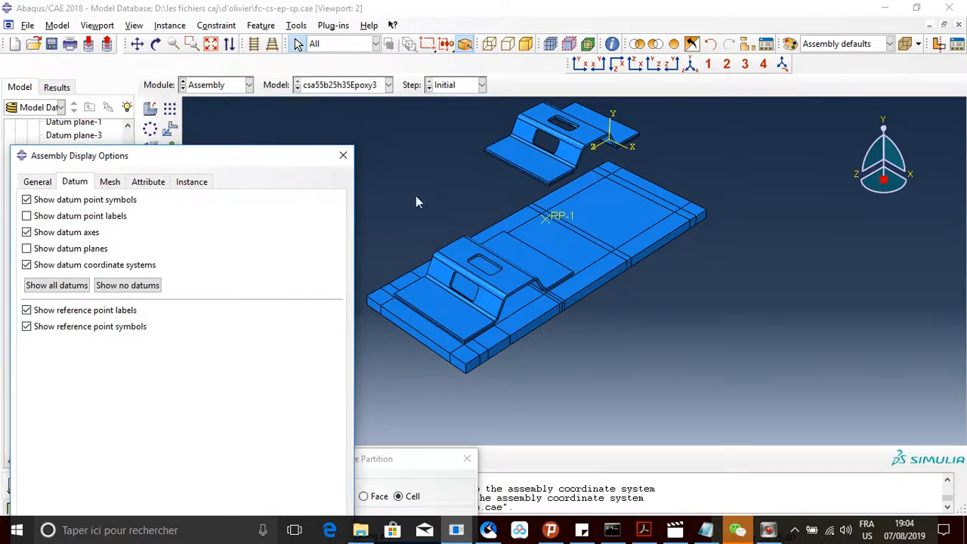
pyautogui.moveTo(429, 210)
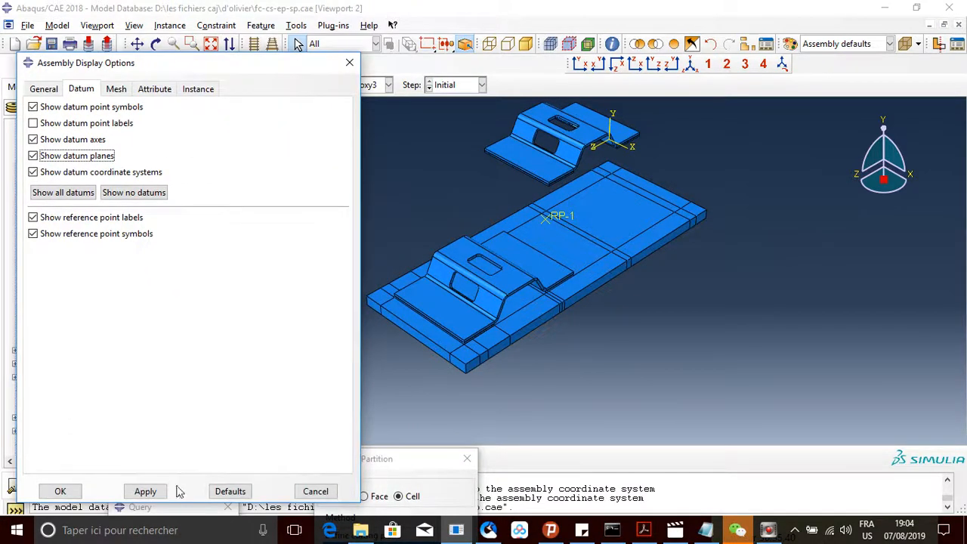
# Recheck Show datum planes in Assembly Display Options and apply.
pyautogui.click(145, 491)
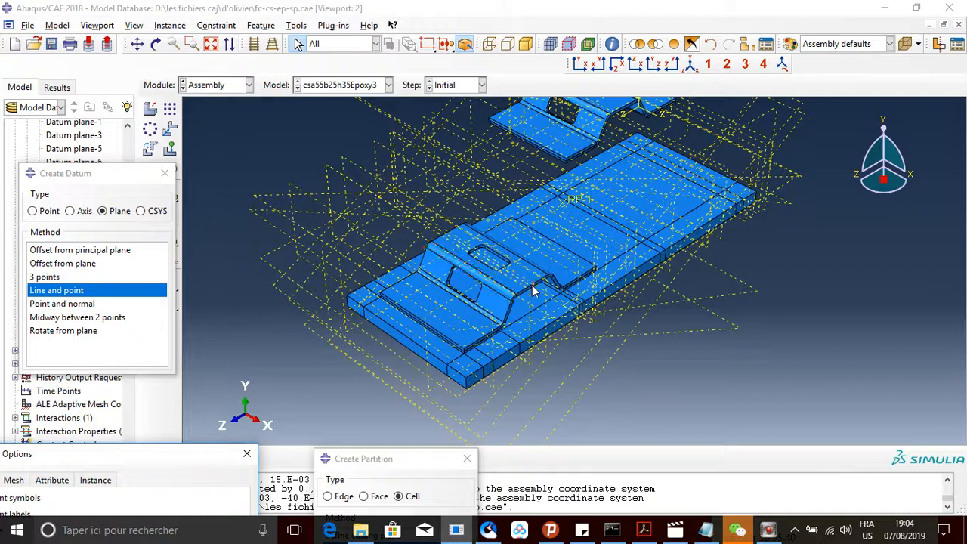
# Rotate to a side view and remove the large crossing diagonal datum planes from display.
pyautogui.moveTo(533, 291); pyautogui.dragTo(552, 355)
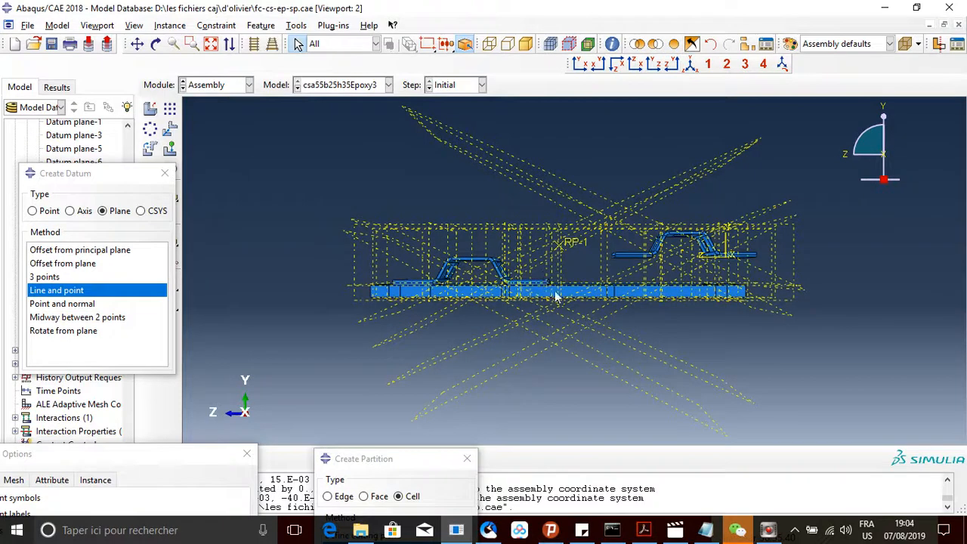
pyautogui.moveTo(680, 272)
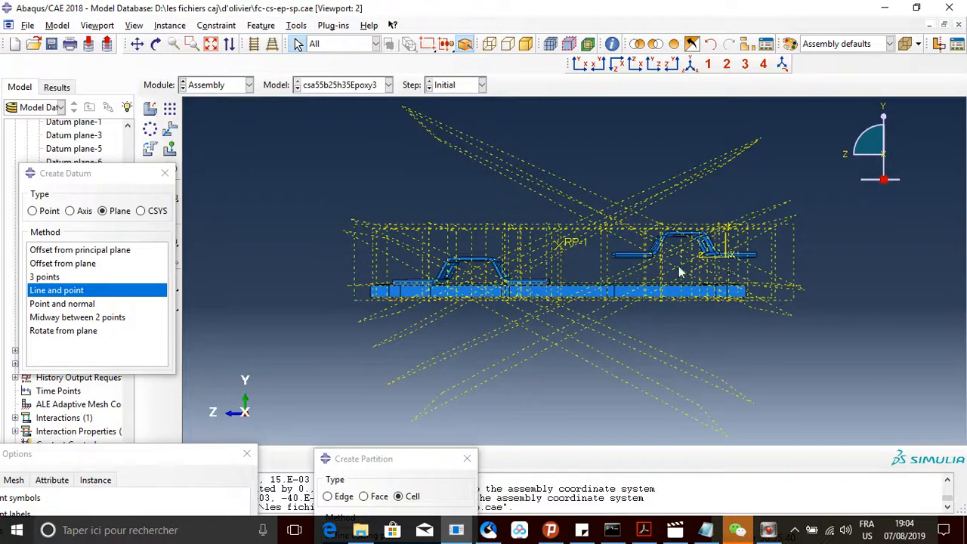
pyautogui.moveTo(505, 365)
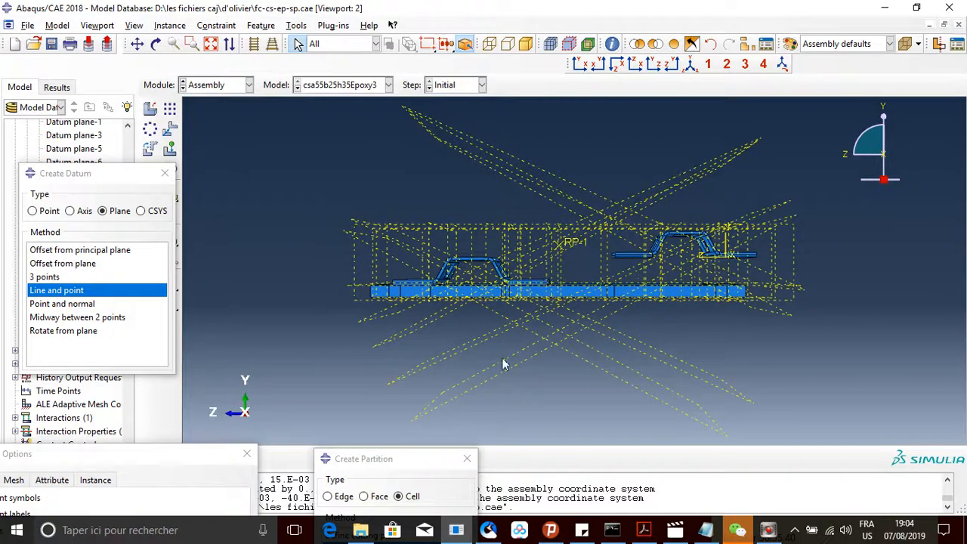
pyautogui.moveTo(768, 420)
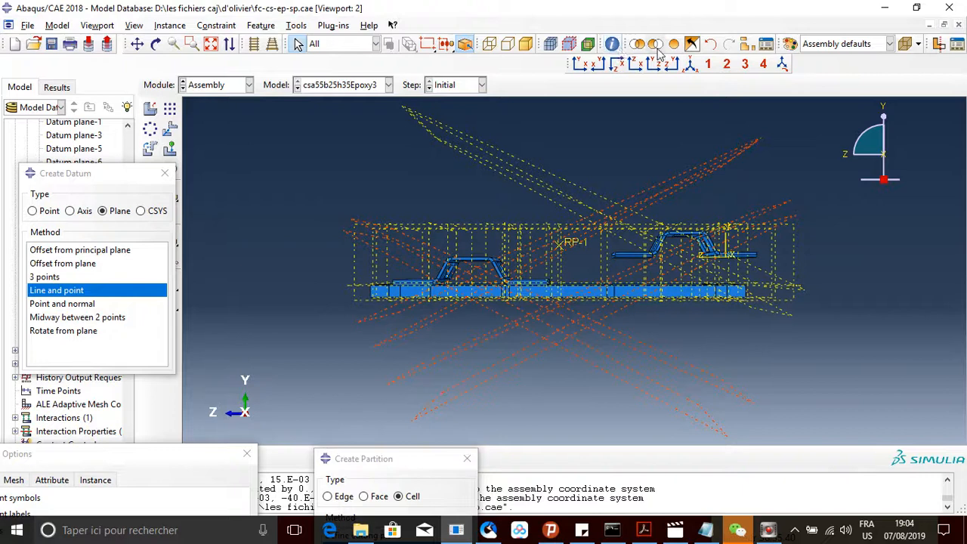
pyautogui.moveTo(657, 43)
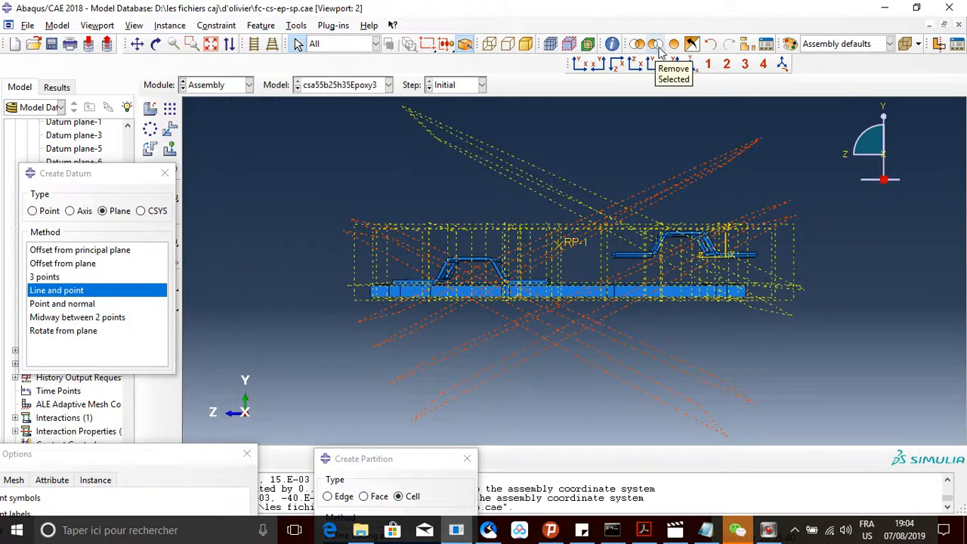
pyautogui.click(656, 43)
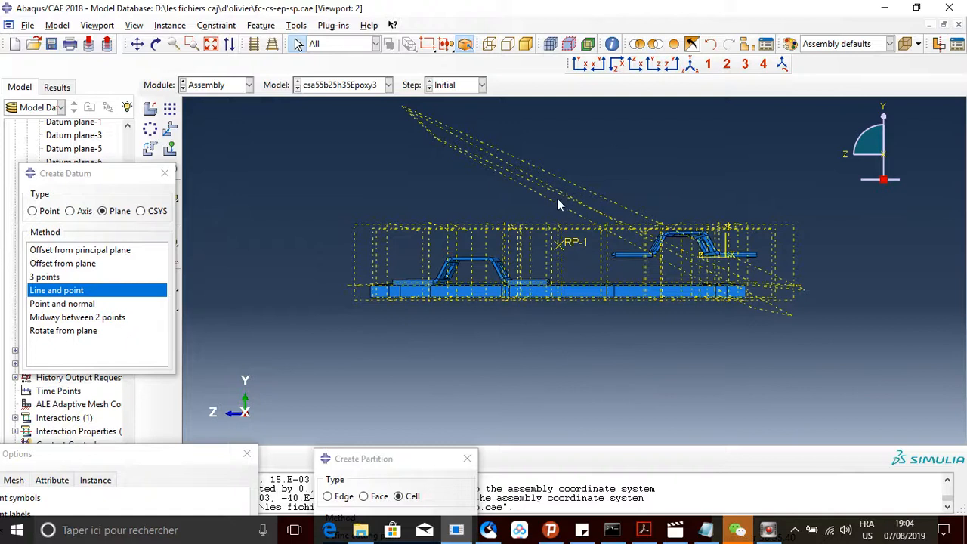
pyautogui.moveTo(484, 215)
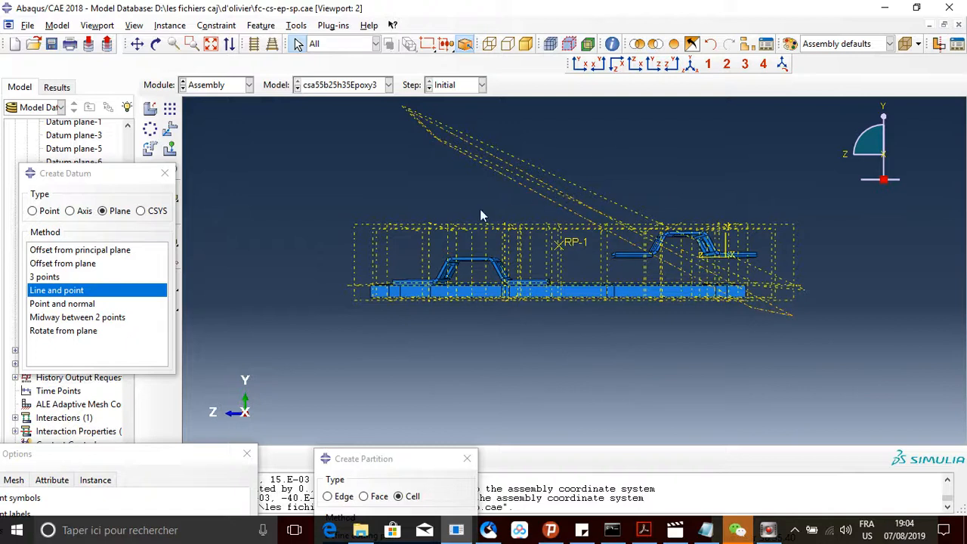
pyautogui.moveTo(385, 246)
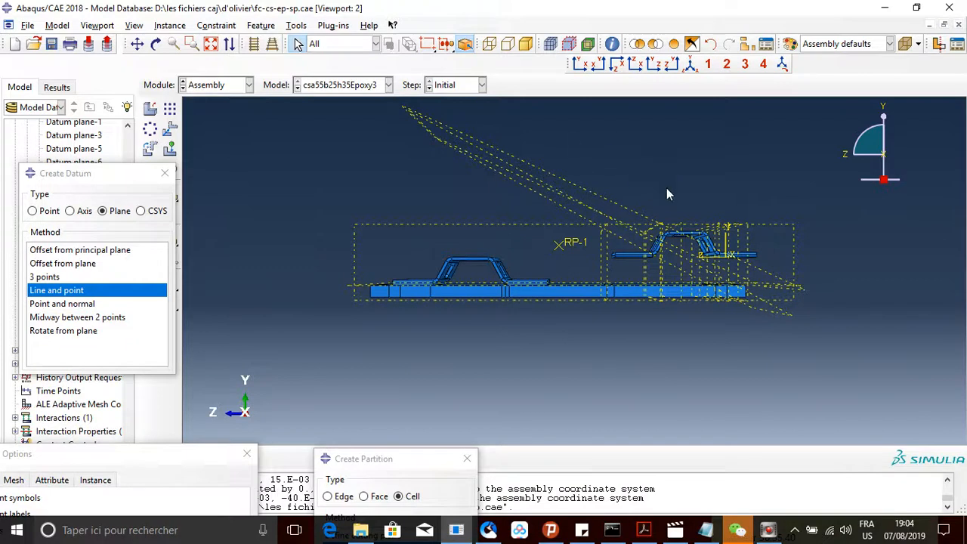
pyautogui.moveTo(664, 83)
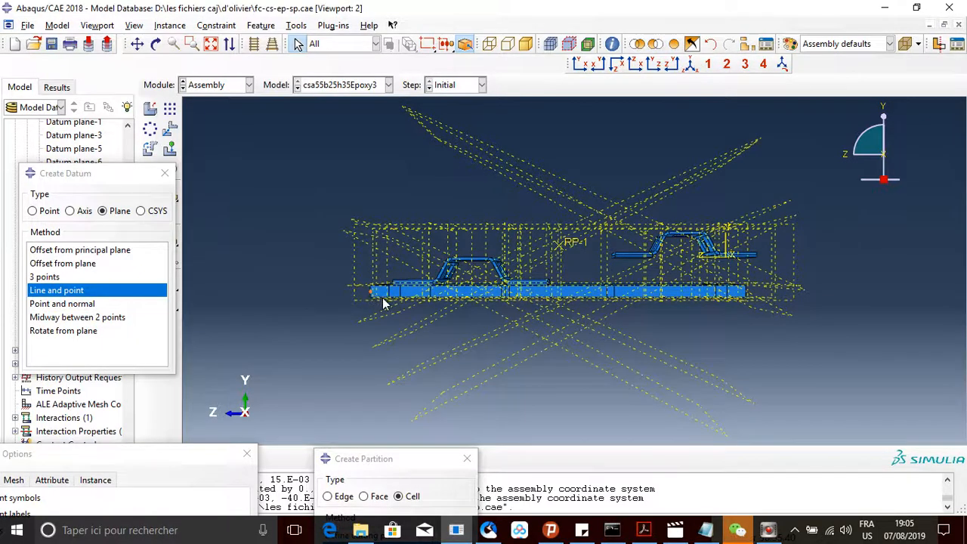
pyautogui.moveTo(434, 338)
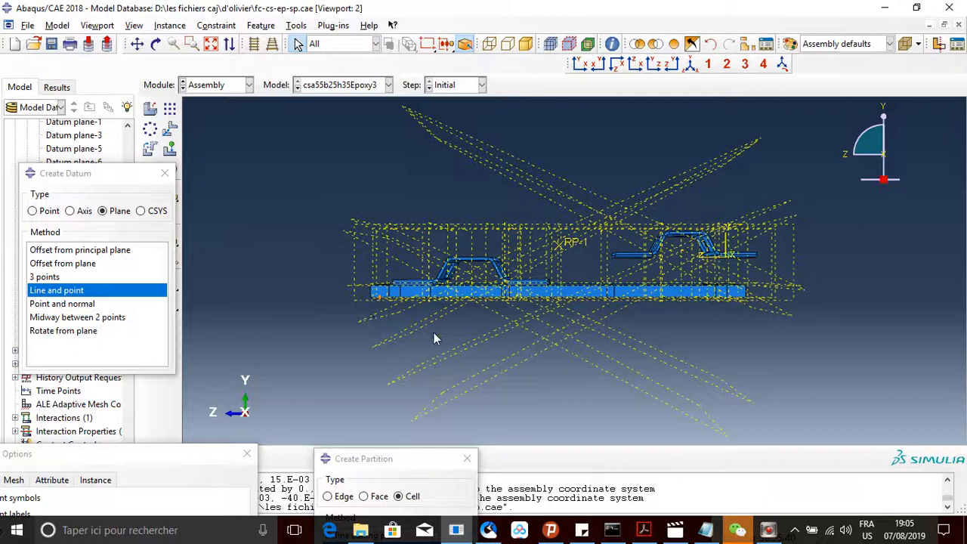